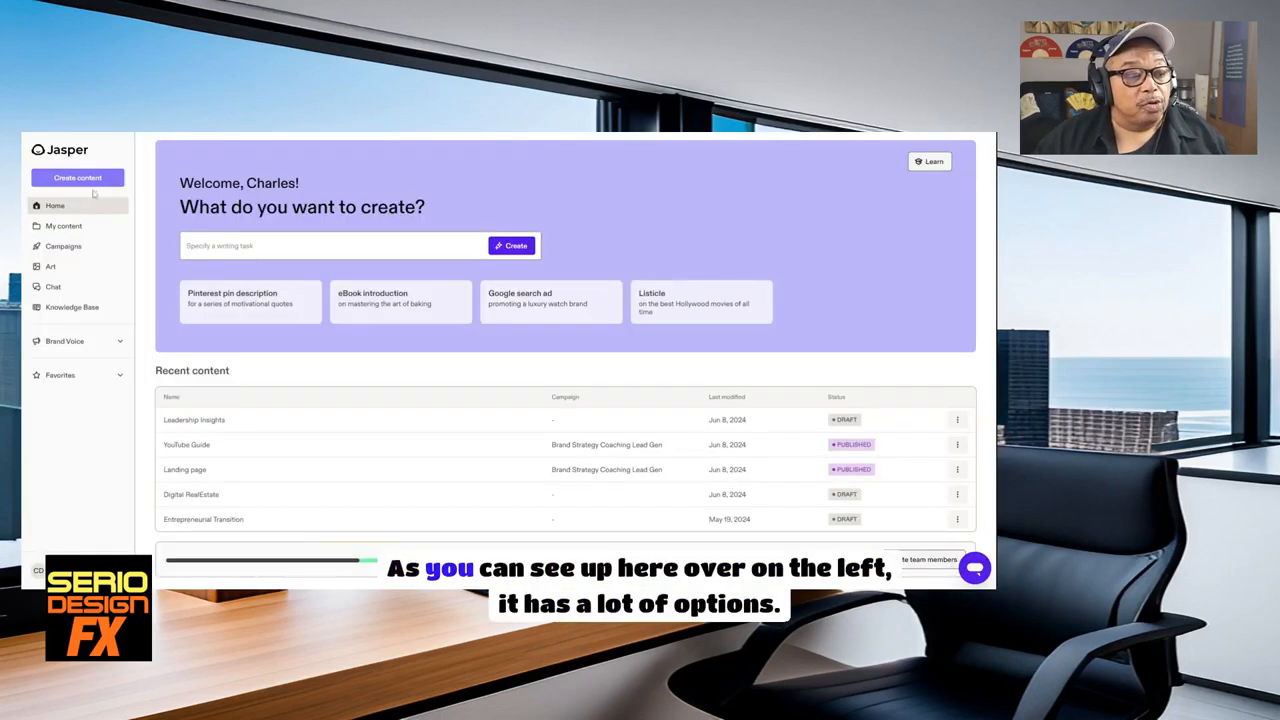
{"action": "mouse_move", "coordinate": [76, 274]}
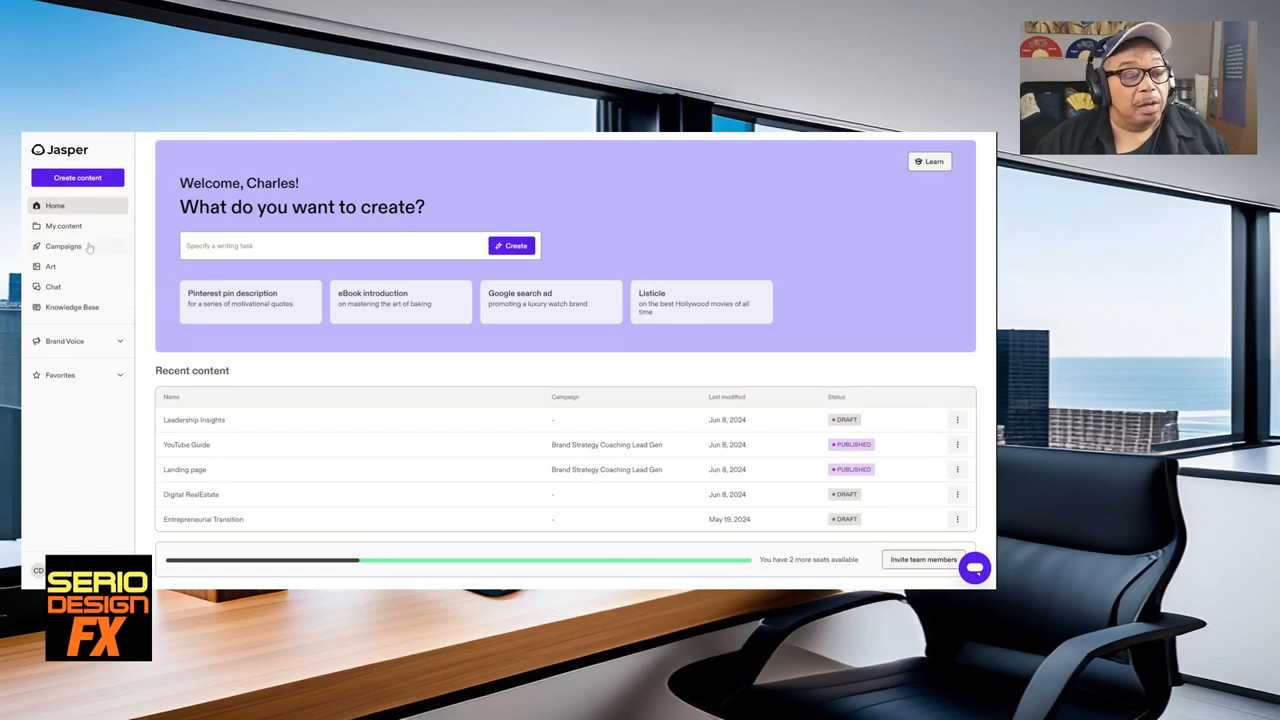
Go to the Campaigns page listing the existing campaigns
{"action": "left_click", "coordinate": [64, 246]}
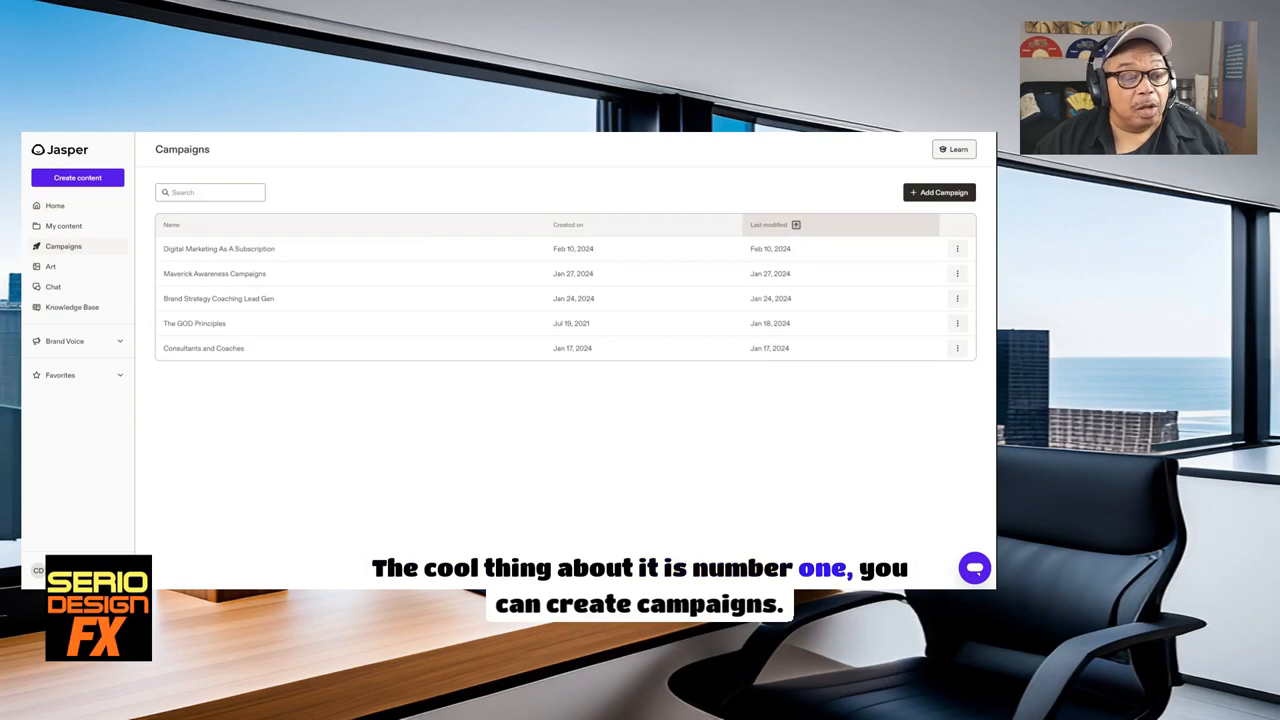
{"action": "mouse_move", "coordinate": [128, 232]}
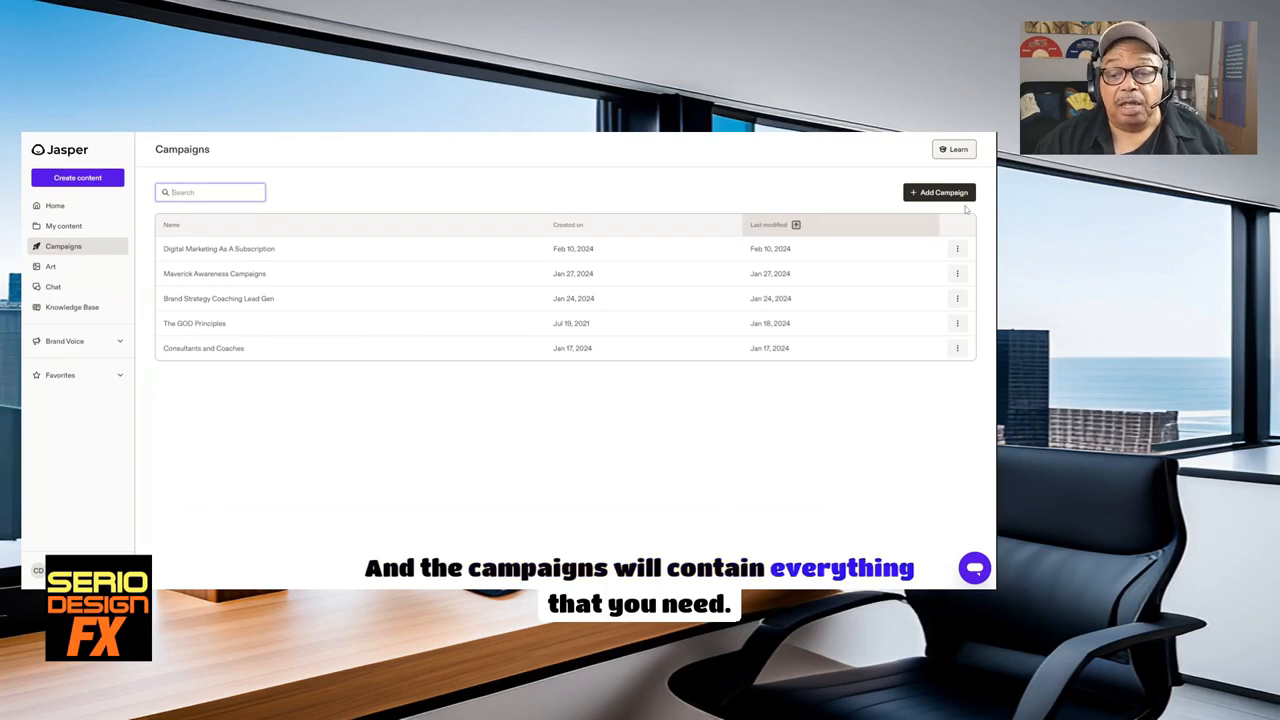
Create a new campaign and name it 'Example'
{"action": "left_click", "coordinate": [938, 192]}
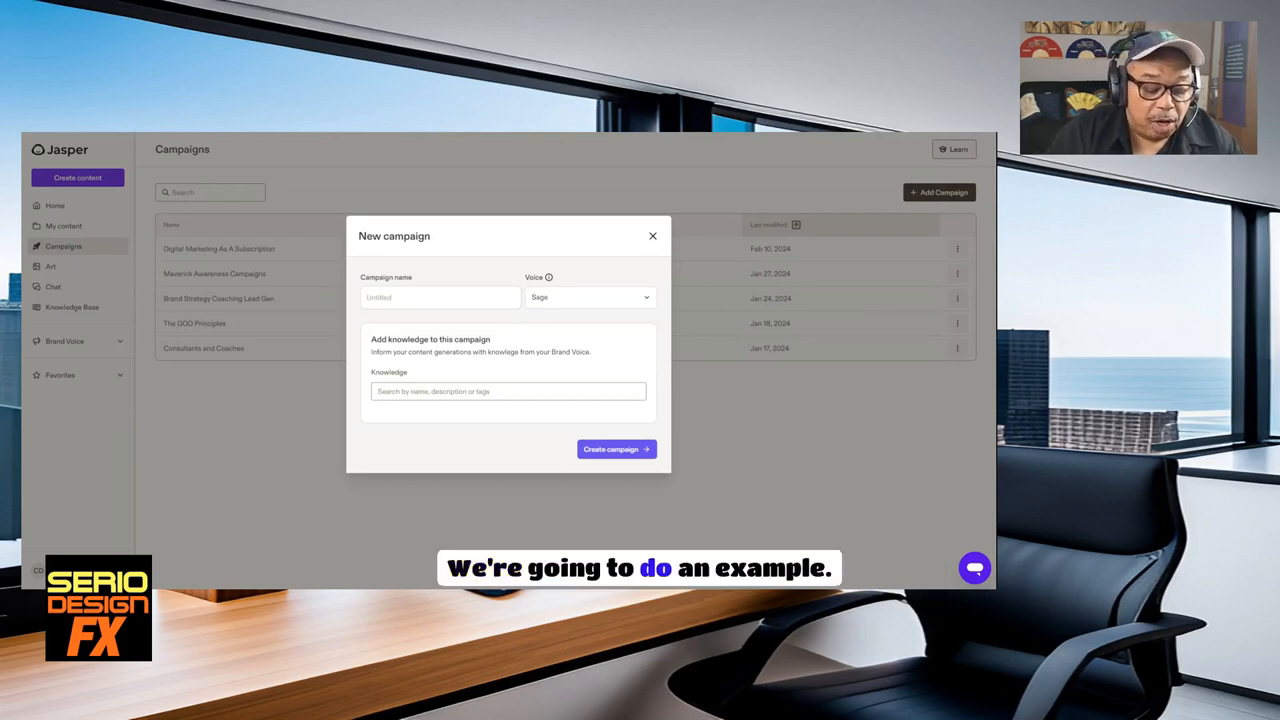
{"action": "type", "text": "Ex"}
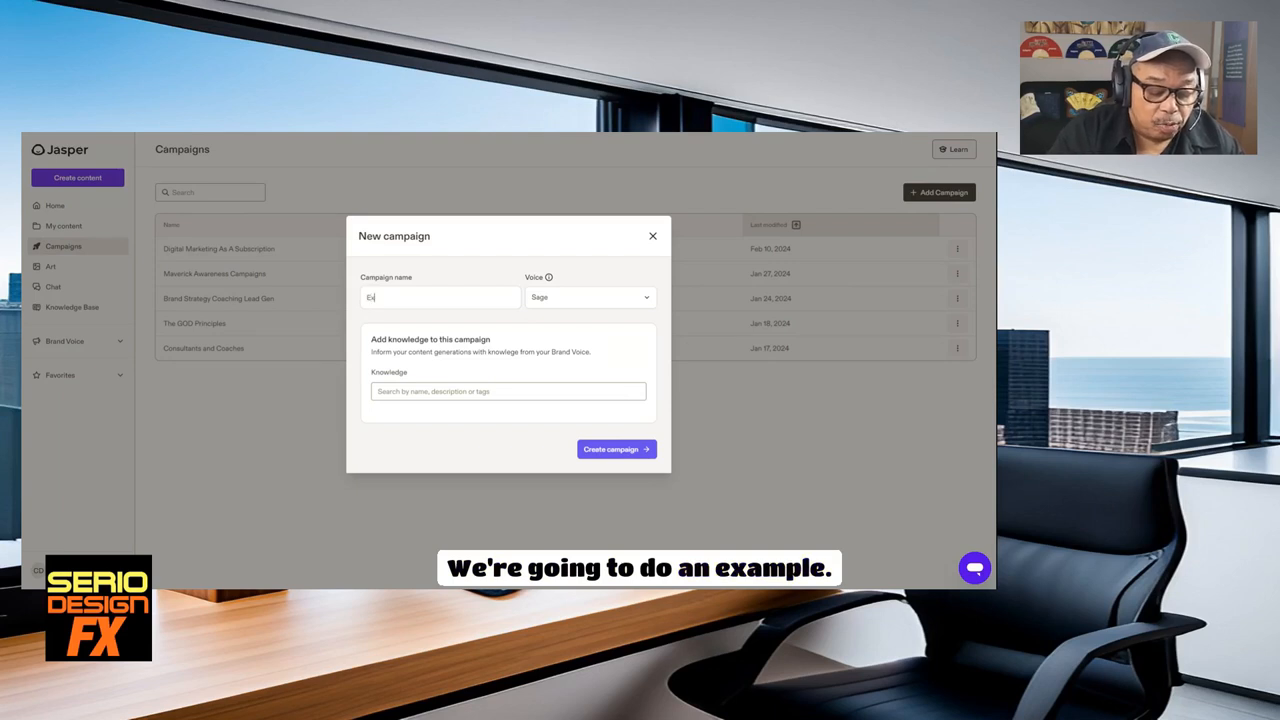
{"action": "type", "text": "ample"}
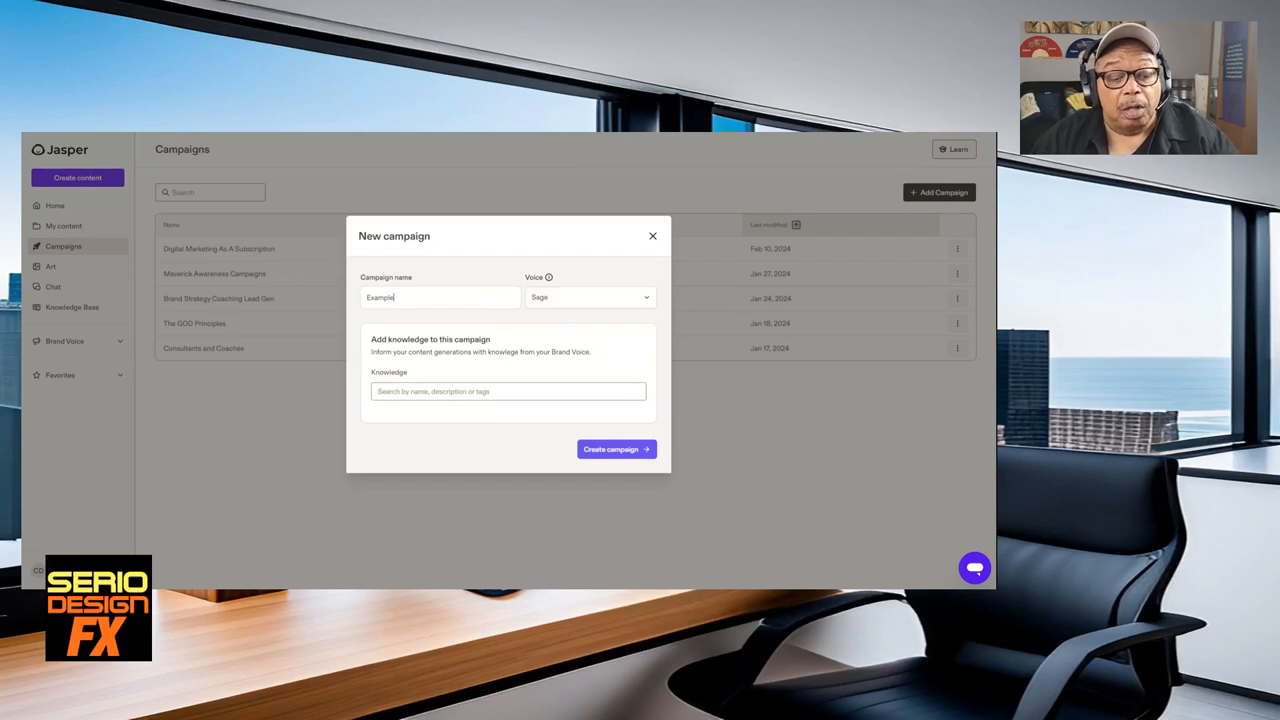
Attach the Executives, Founders and Consultants and Coaches knowledge, then continue to content selection
{"action": "left_click", "coordinate": [508, 390]}
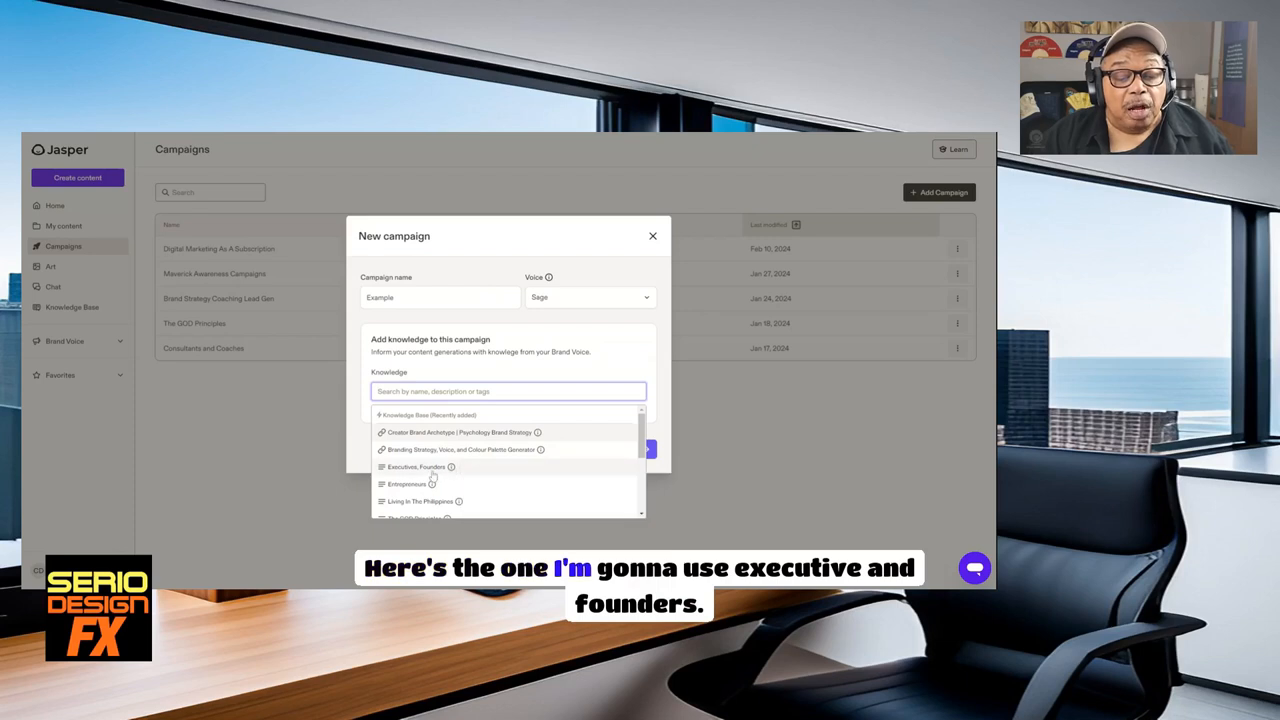
{"action": "left_click", "coordinate": [416, 468]}
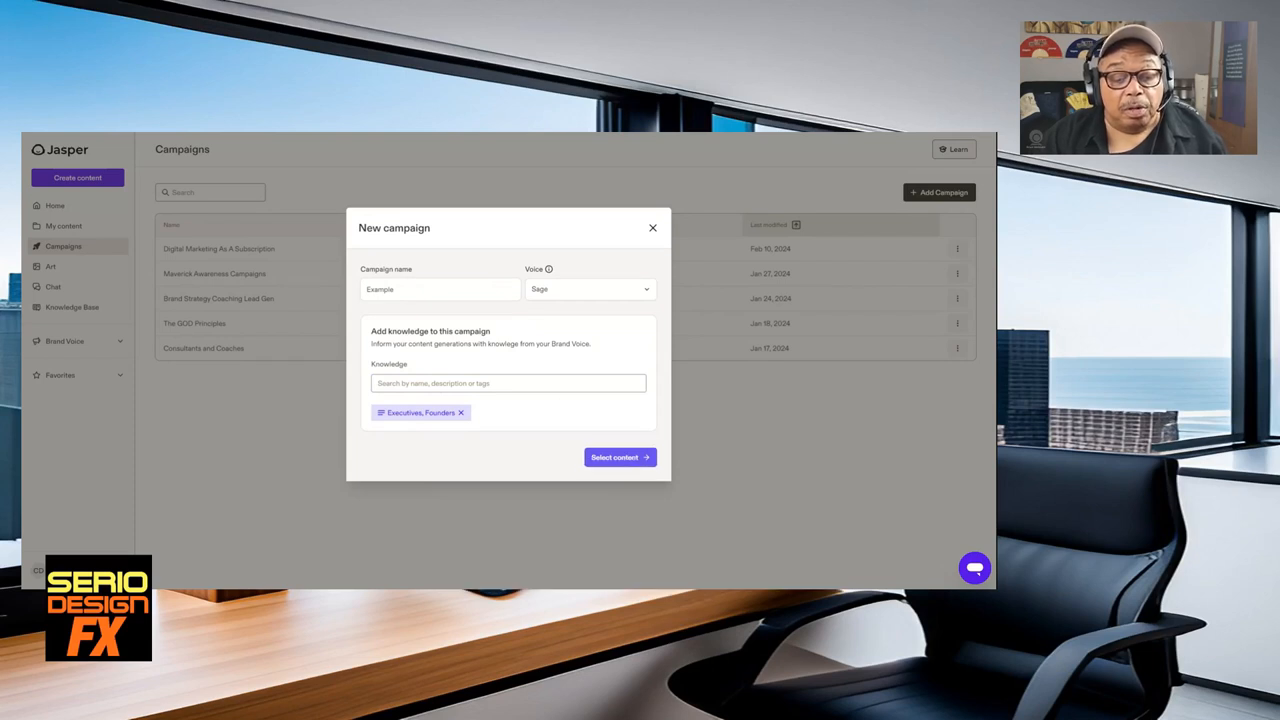
{"action": "left_click", "coordinate": [508, 384]}
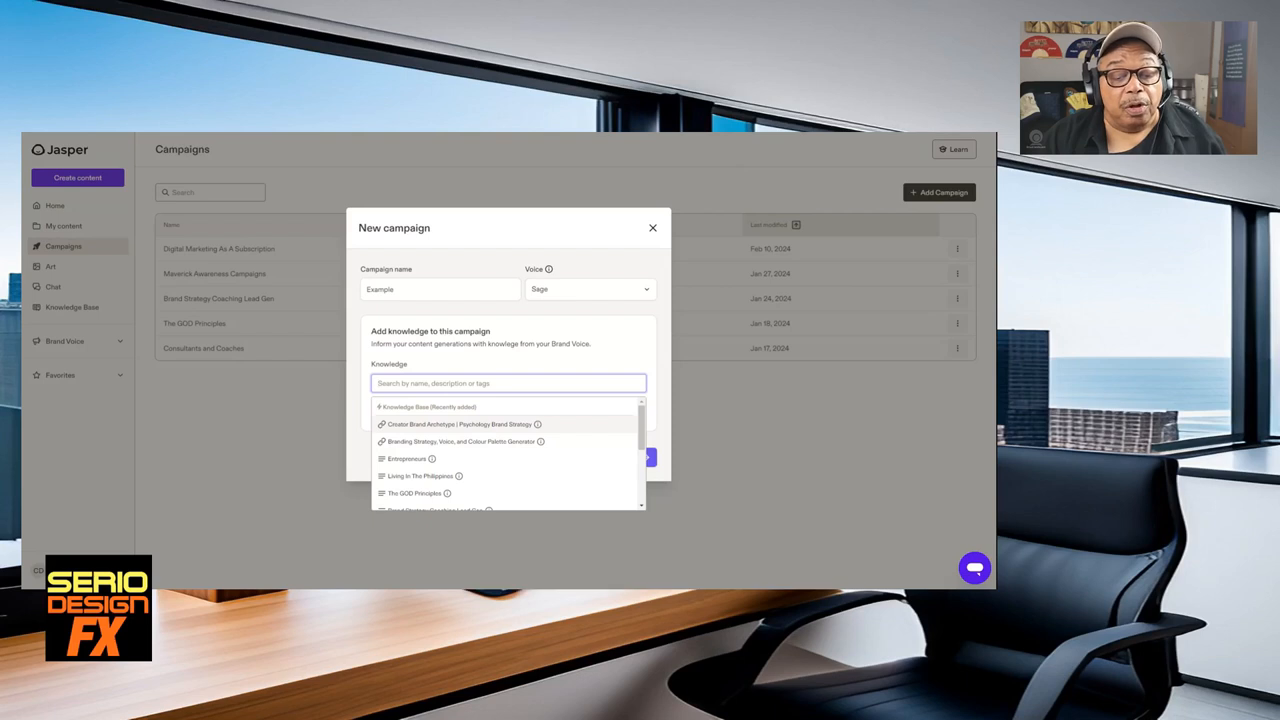
{"action": "scroll", "scroll_direction": "down", "scroll_amount": 3}
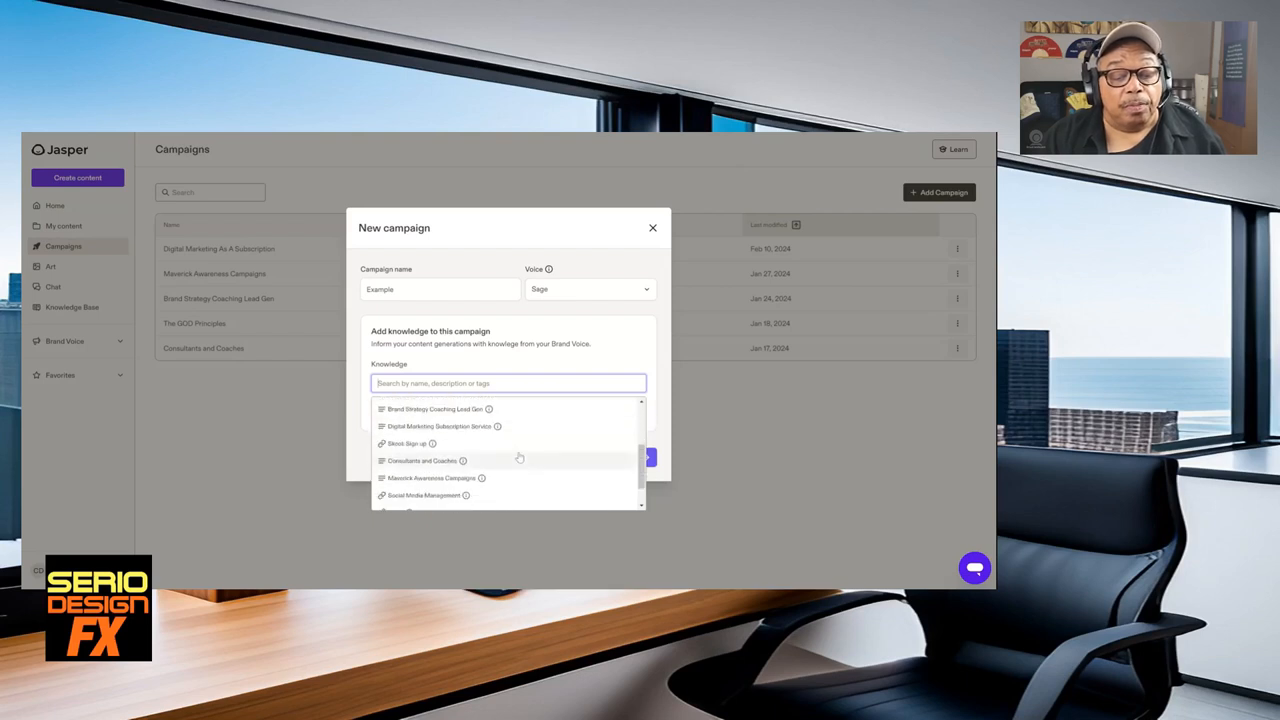
{"action": "left_click", "coordinate": [420, 460]}
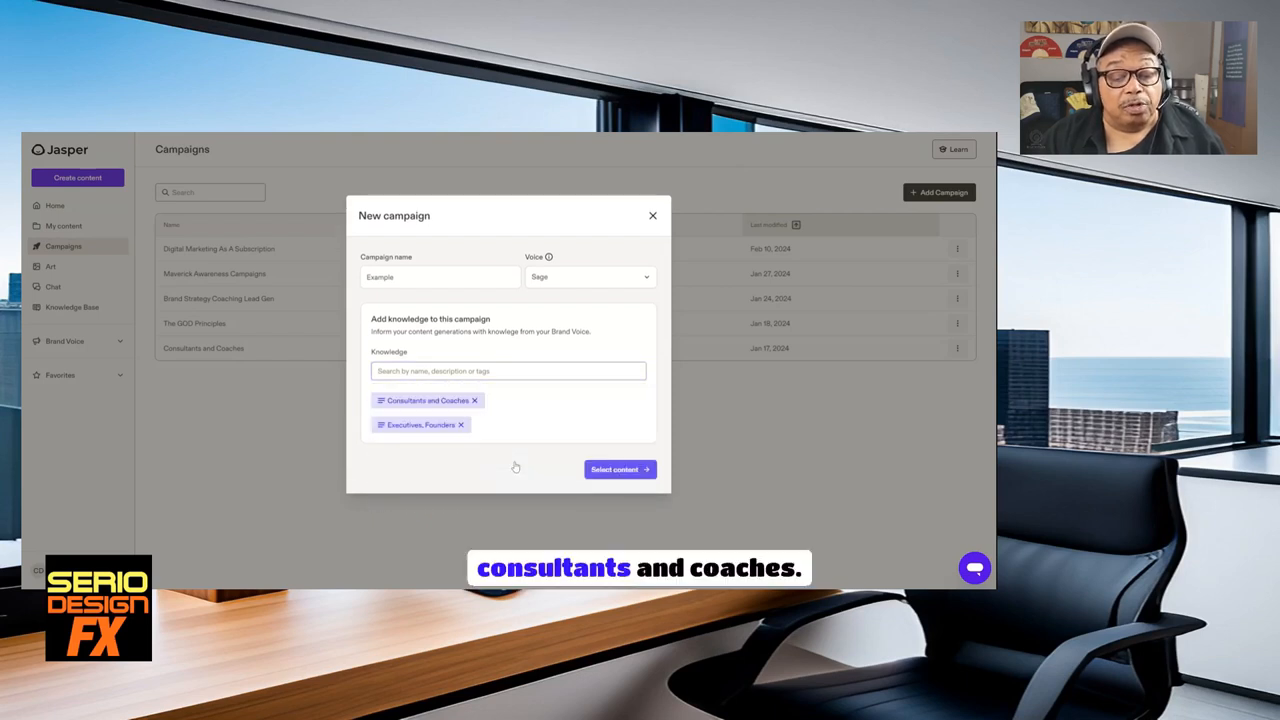
{"action": "left_click", "coordinate": [620, 468]}
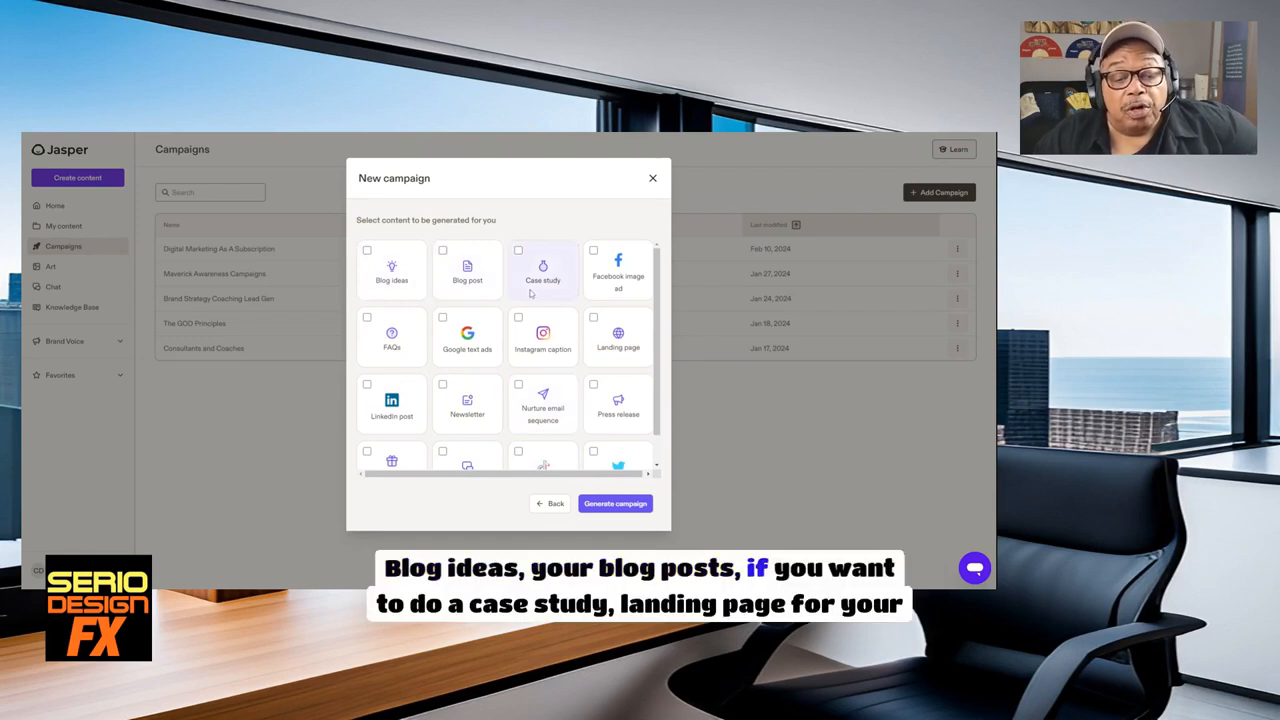
{"action": "mouse_move", "coordinate": [520, 318]}
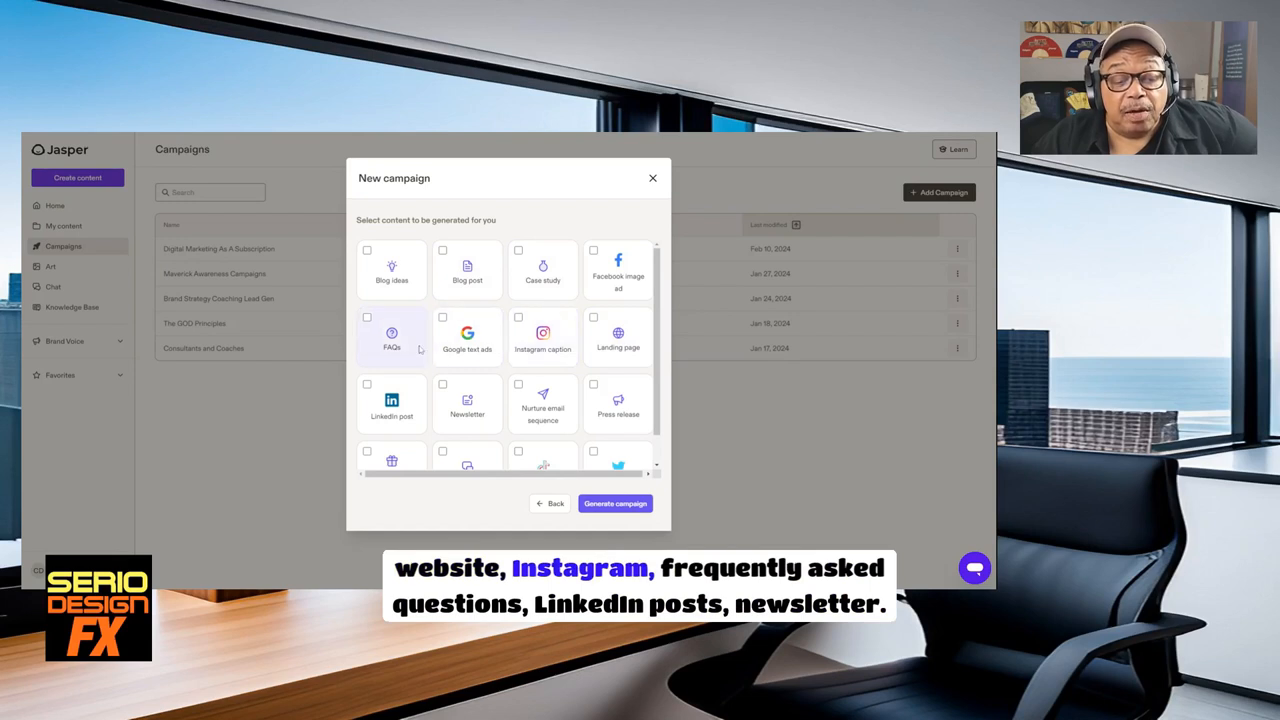
{"action": "scroll", "scroll_direction": "down", "scroll_amount": 3}
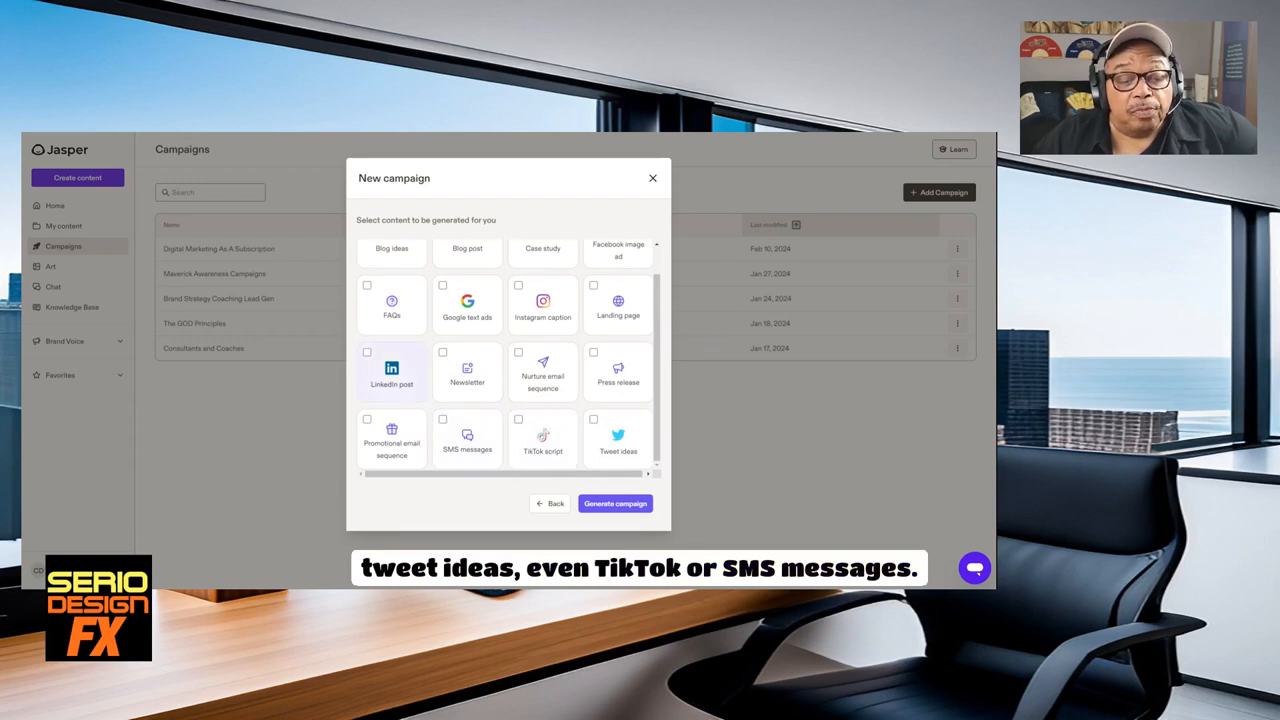
{"action": "scroll", "scroll_direction": "up", "scroll_amount": 3}
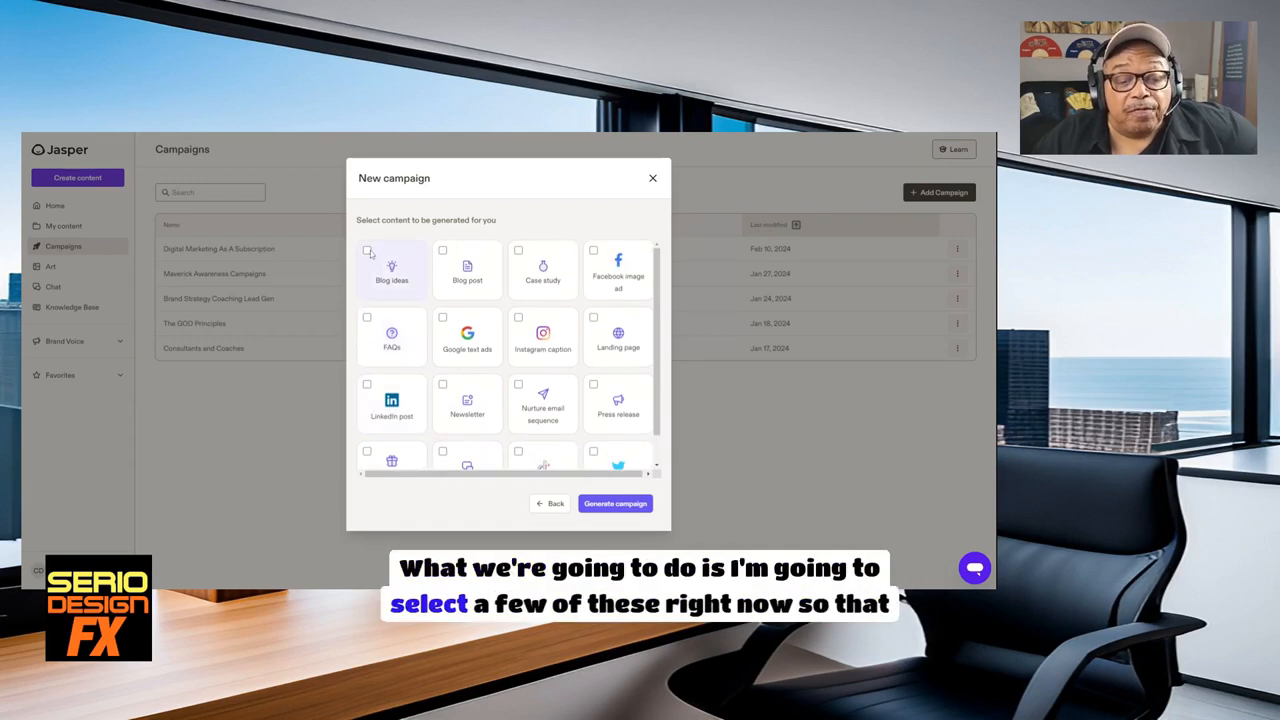
Choose blog ideas, FAQs, landing page and tweet ideas, and submit the campaign for generation
{"action": "left_click", "coordinate": [468, 270]}
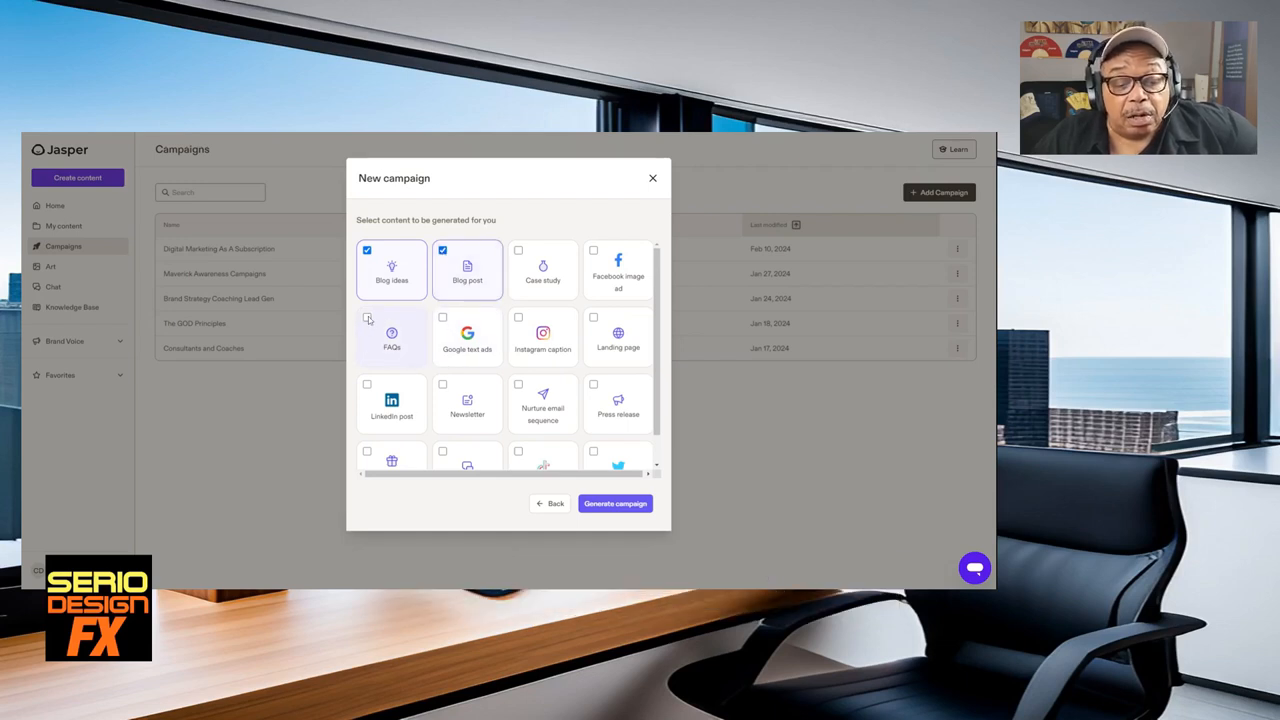
{"action": "left_click", "coordinate": [368, 384]}
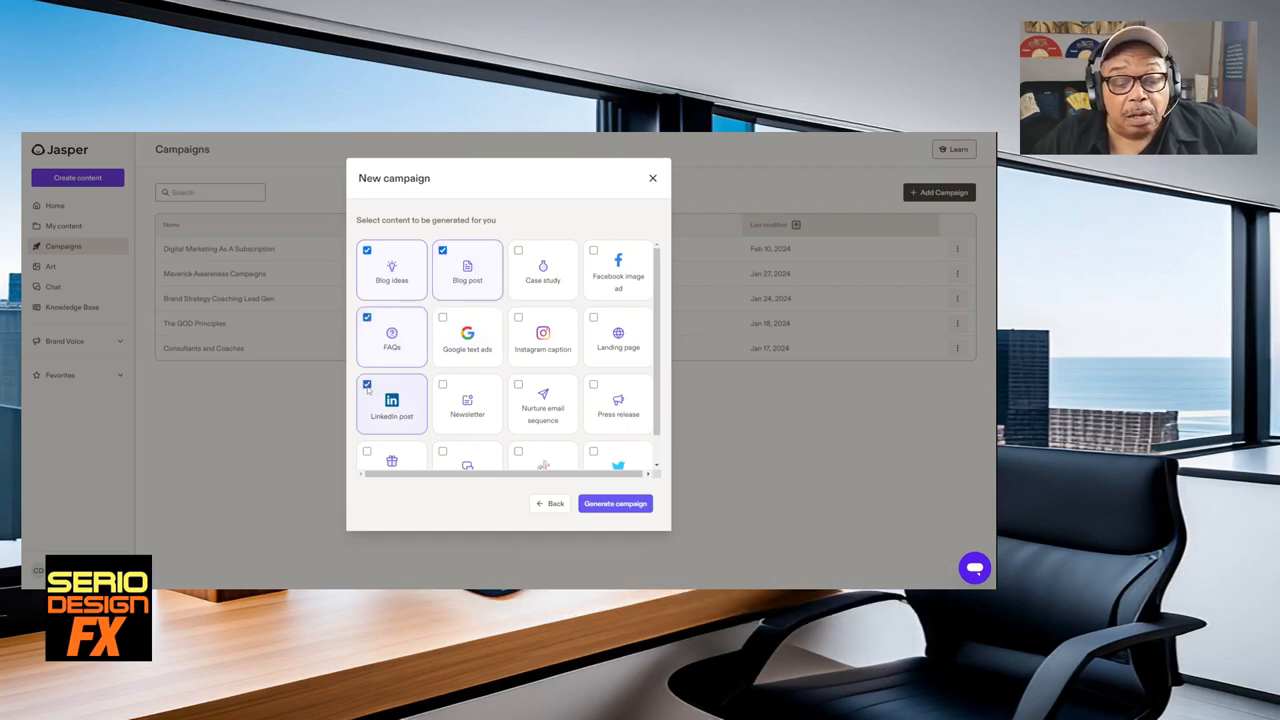
{"action": "scroll", "scroll_direction": "down", "scroll_amount": 3}
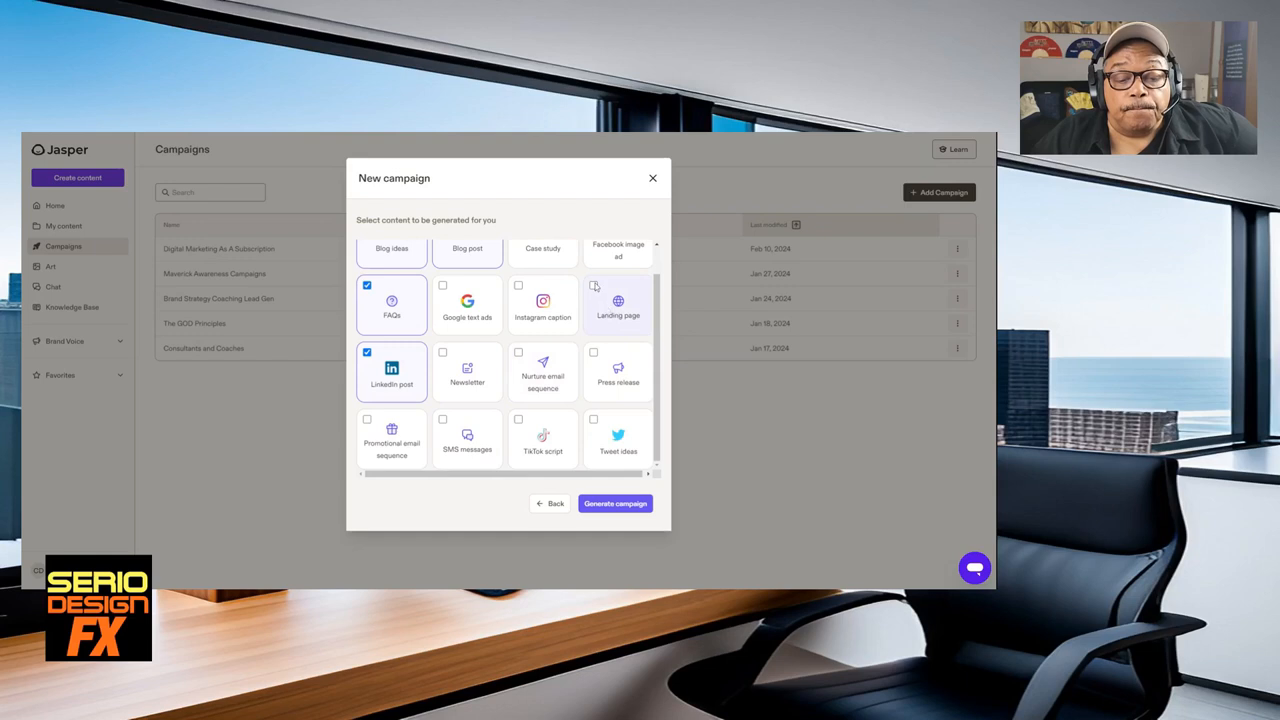
{"action": "left_click", "coordinate": [618, 304]}
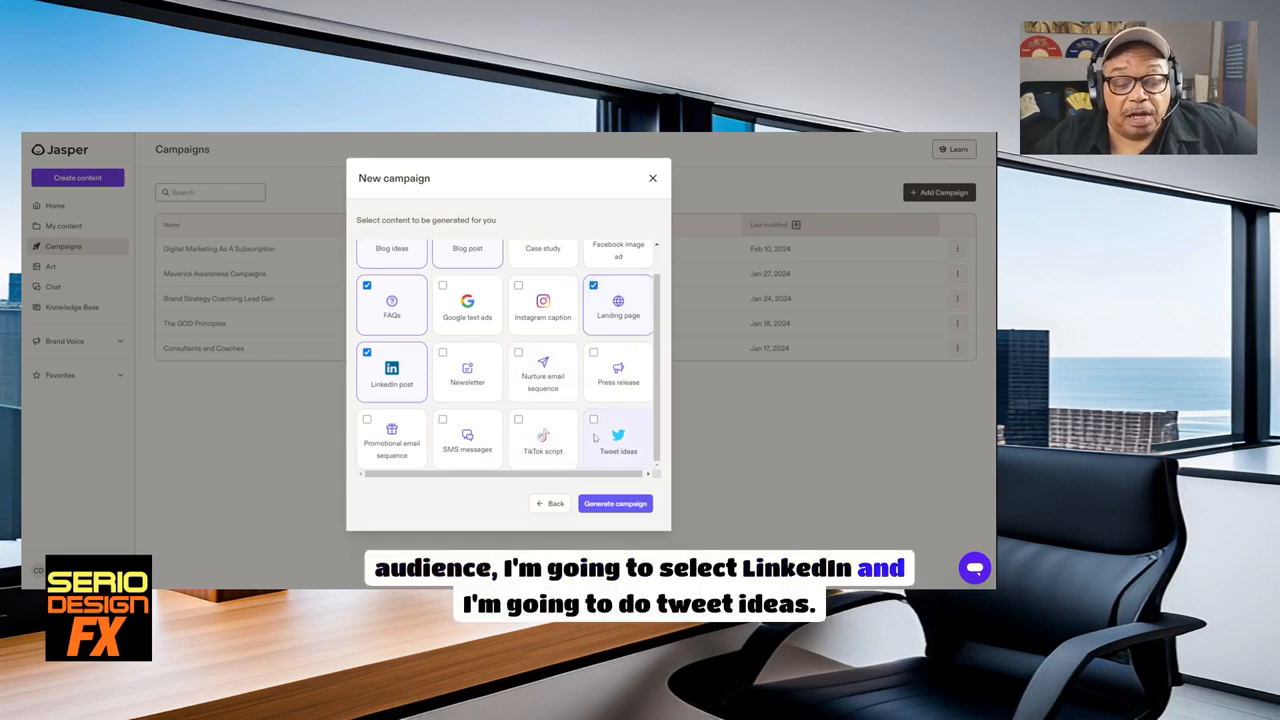
{"action": "left_click", "coordinate": [592, 420]}
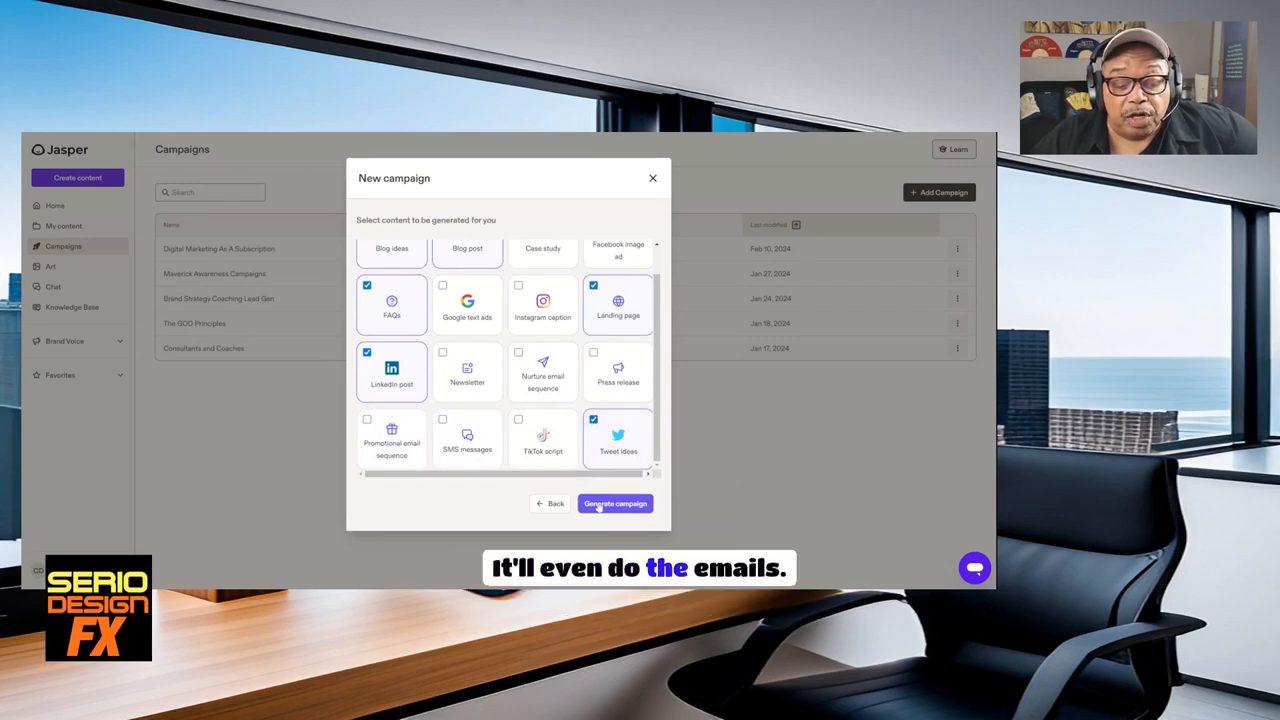
{"action": "left_click", "coordinate": [616, 504]}
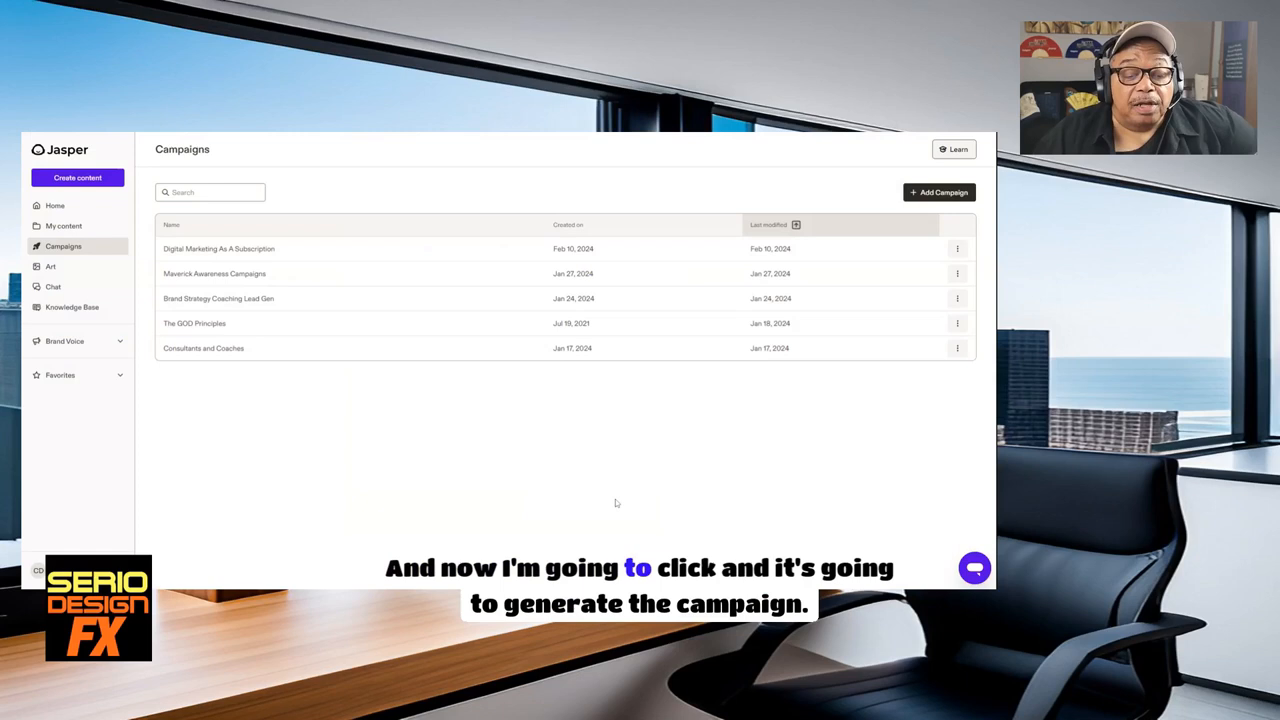